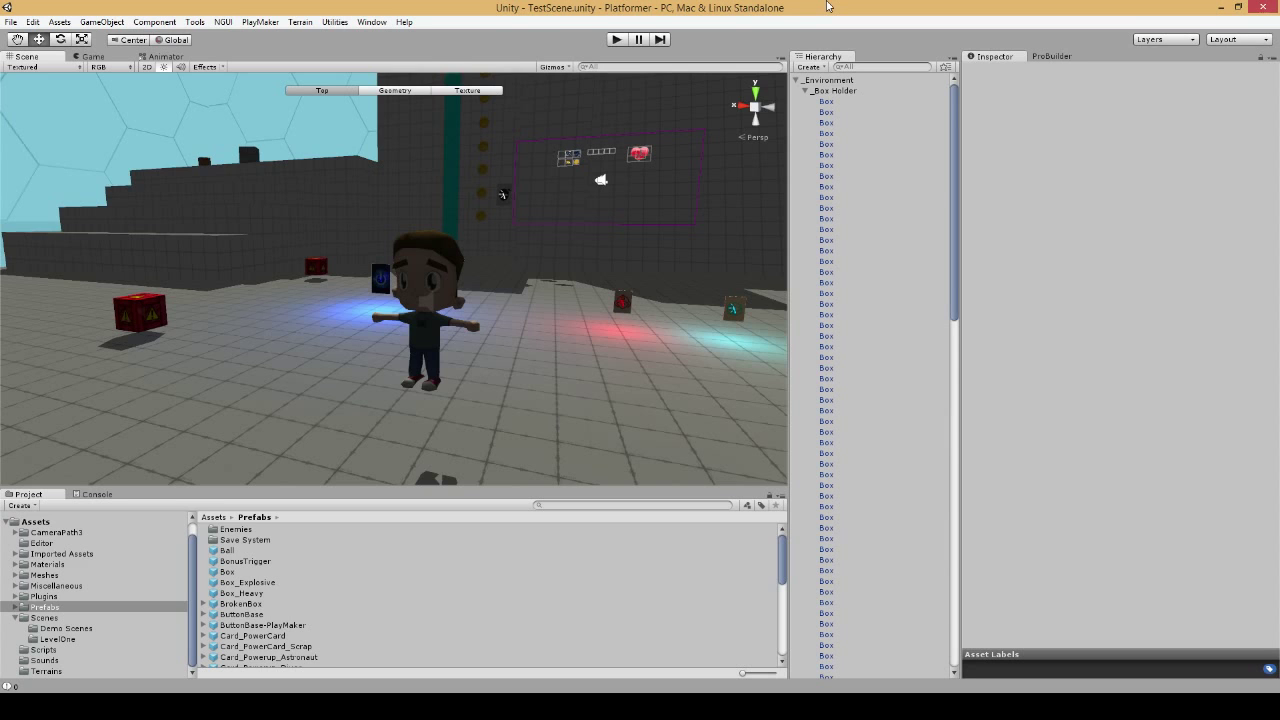
mouse_move(565, 252)
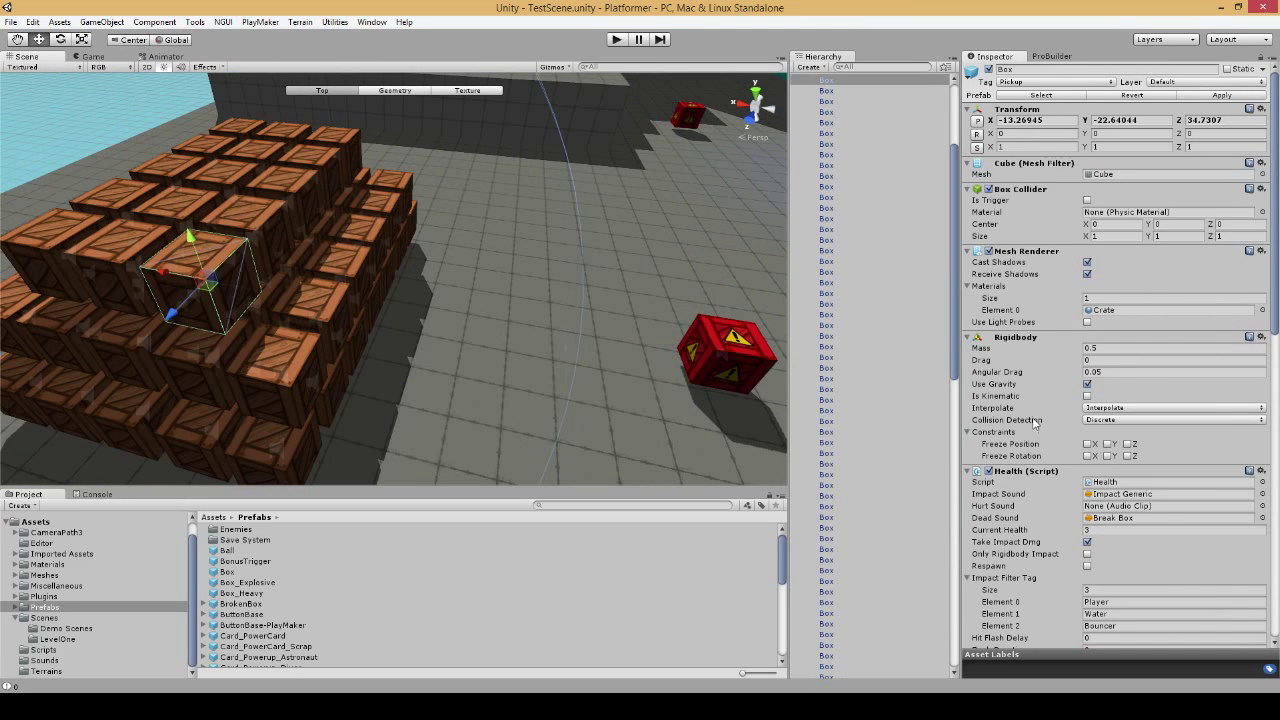
mouse_move(1125, 547)
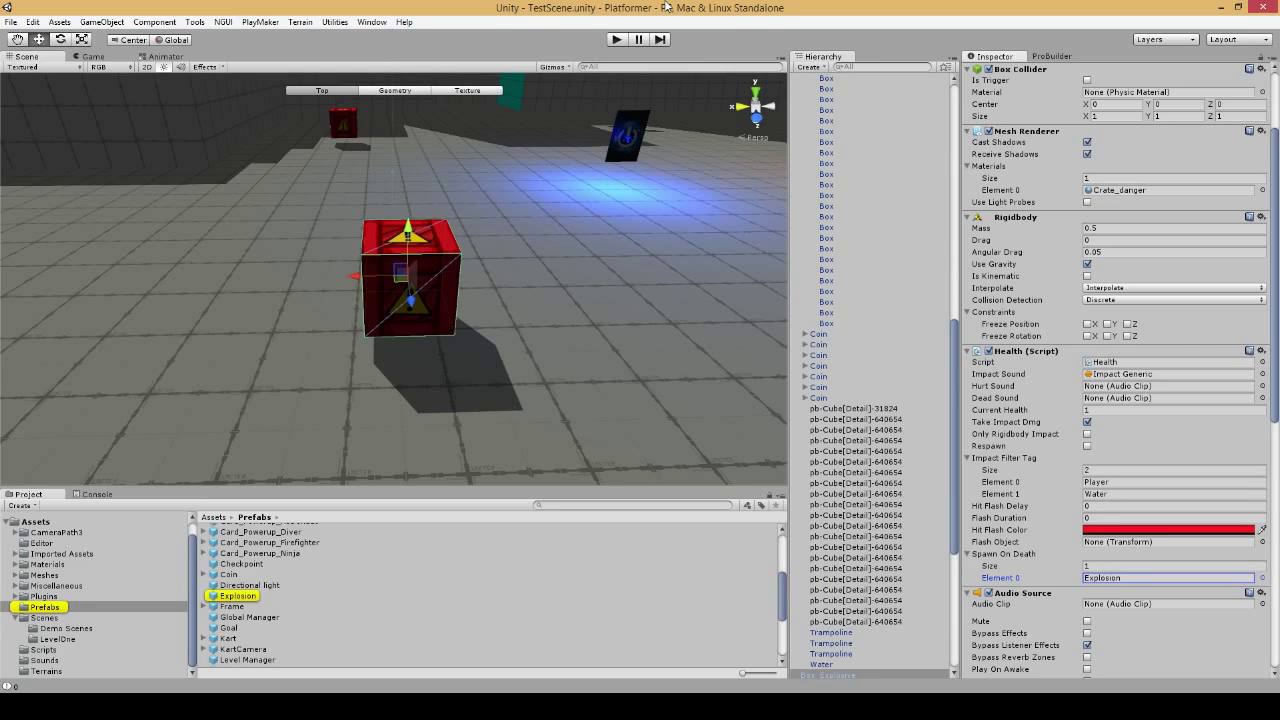
- Show the Explosion prefab's settings: power 25, radius 5, damage 3, with a sphere trigger
left_click(237, 595)
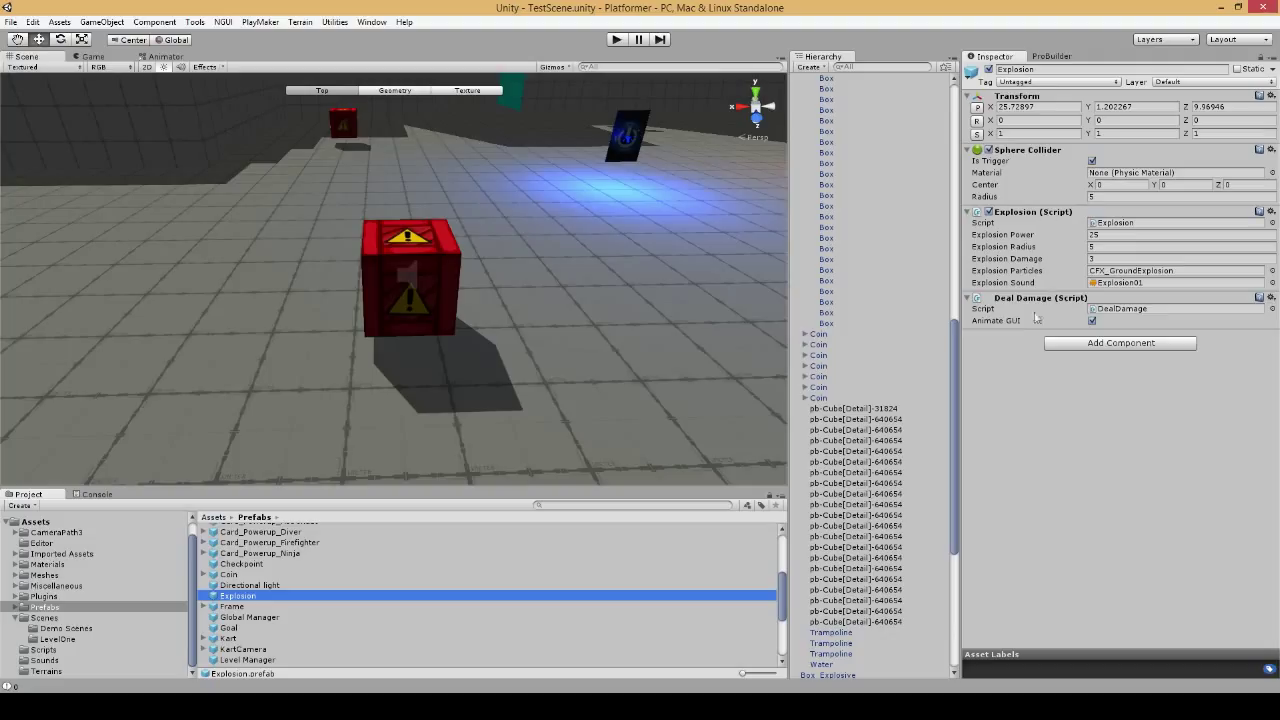
mouse_move(1030, 309)
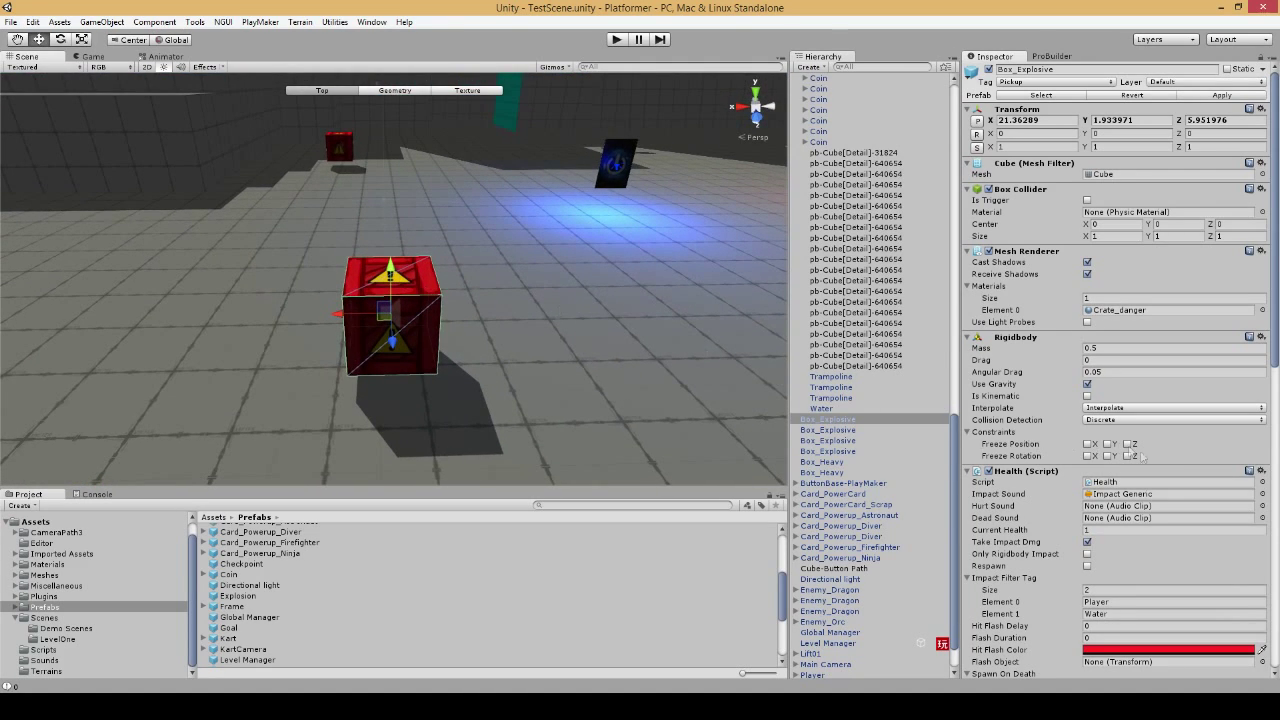
mouse_move(566, 333)
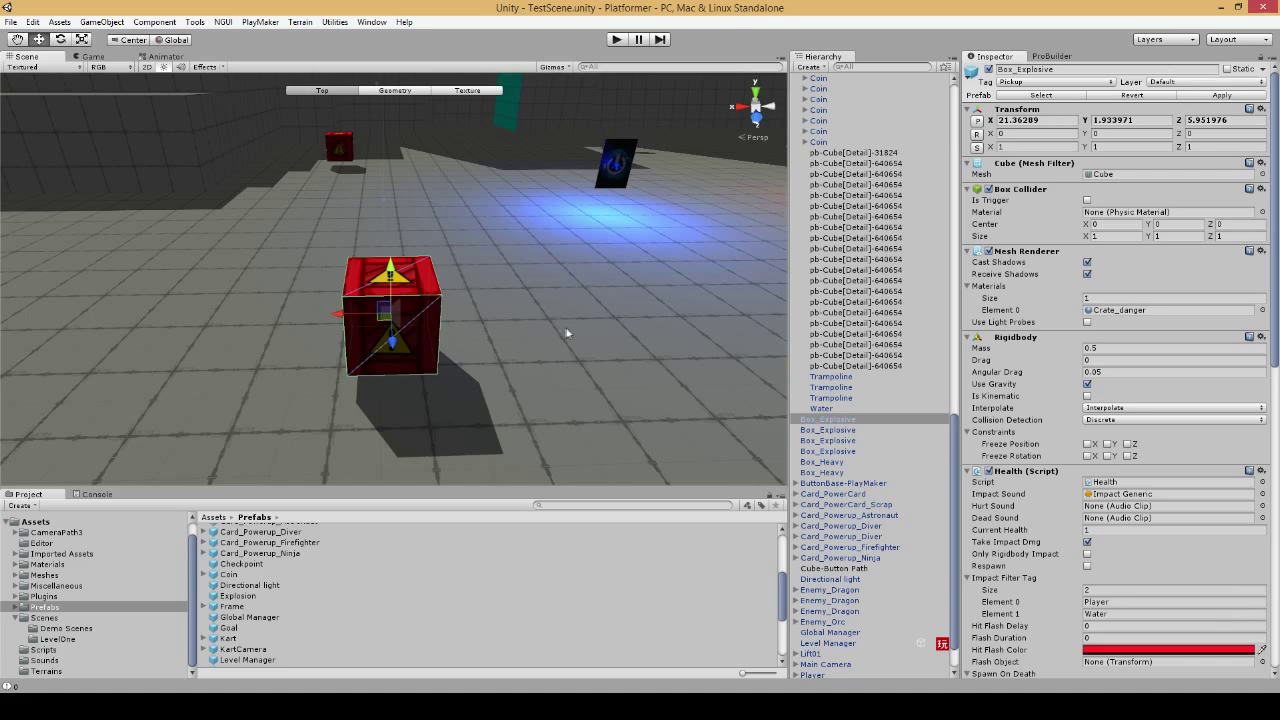
mouse_move(231, 333)
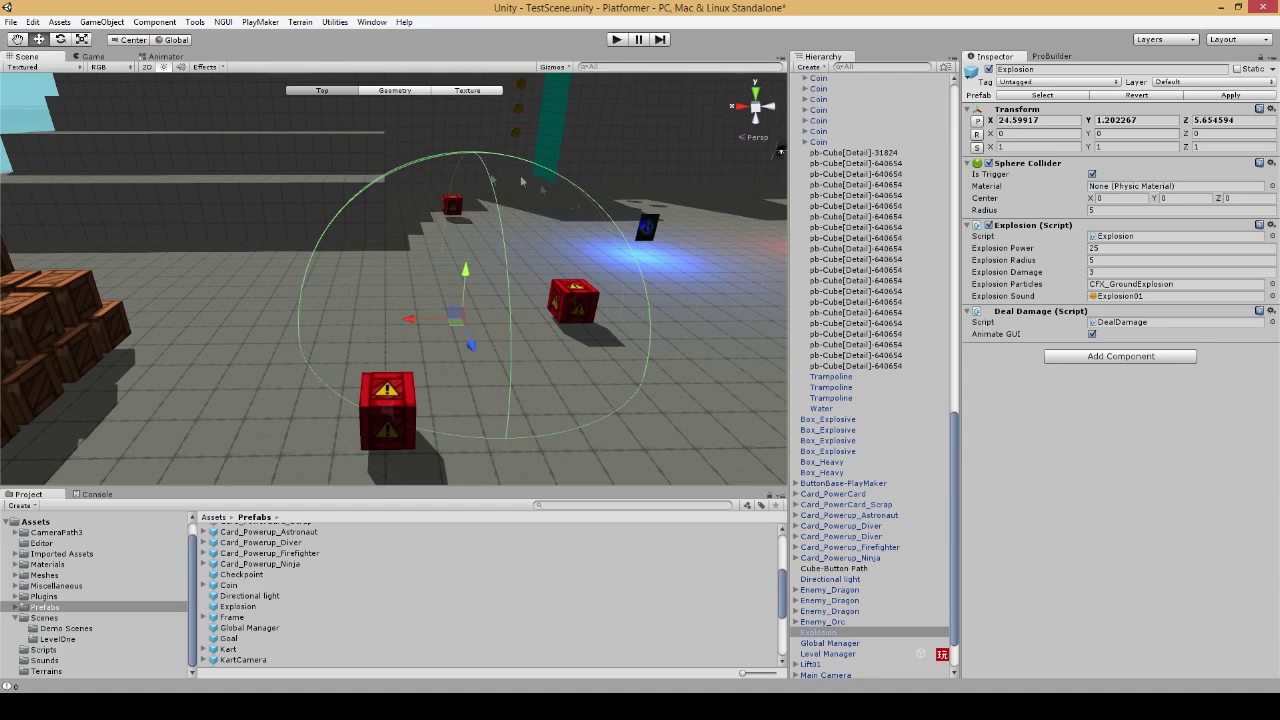
mouse_move(535, 293)
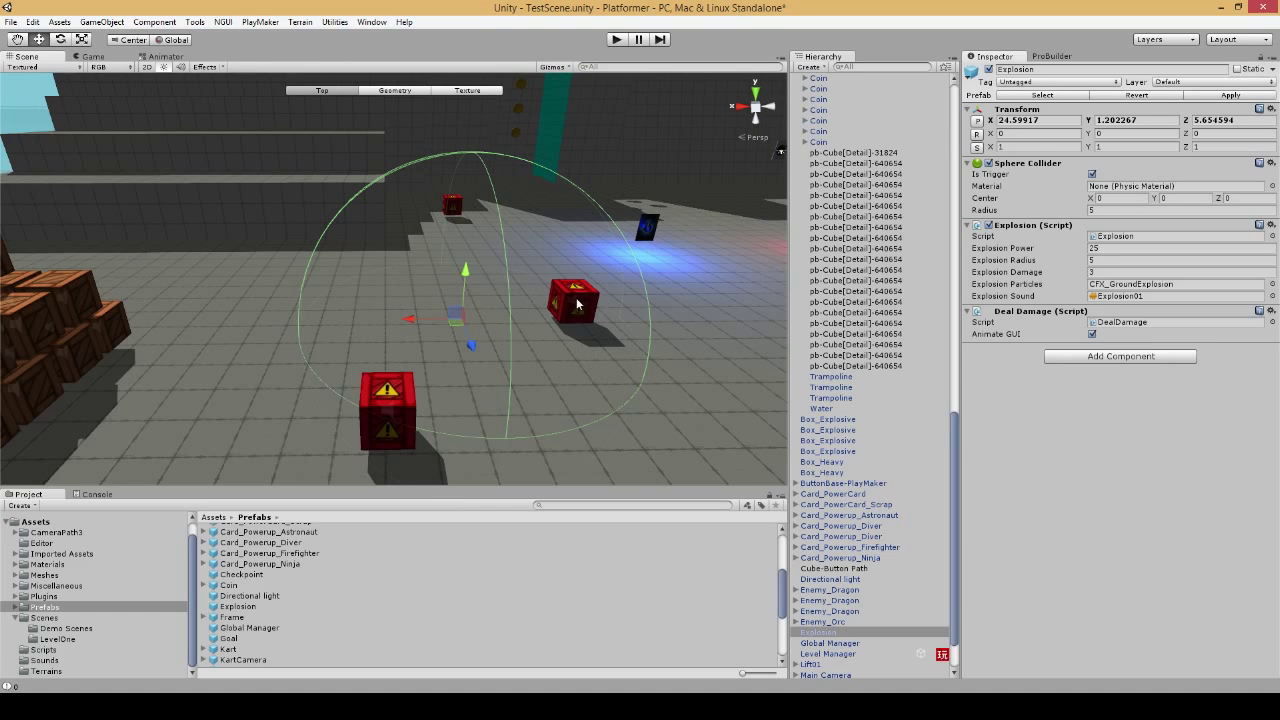
left_click(827, 419)
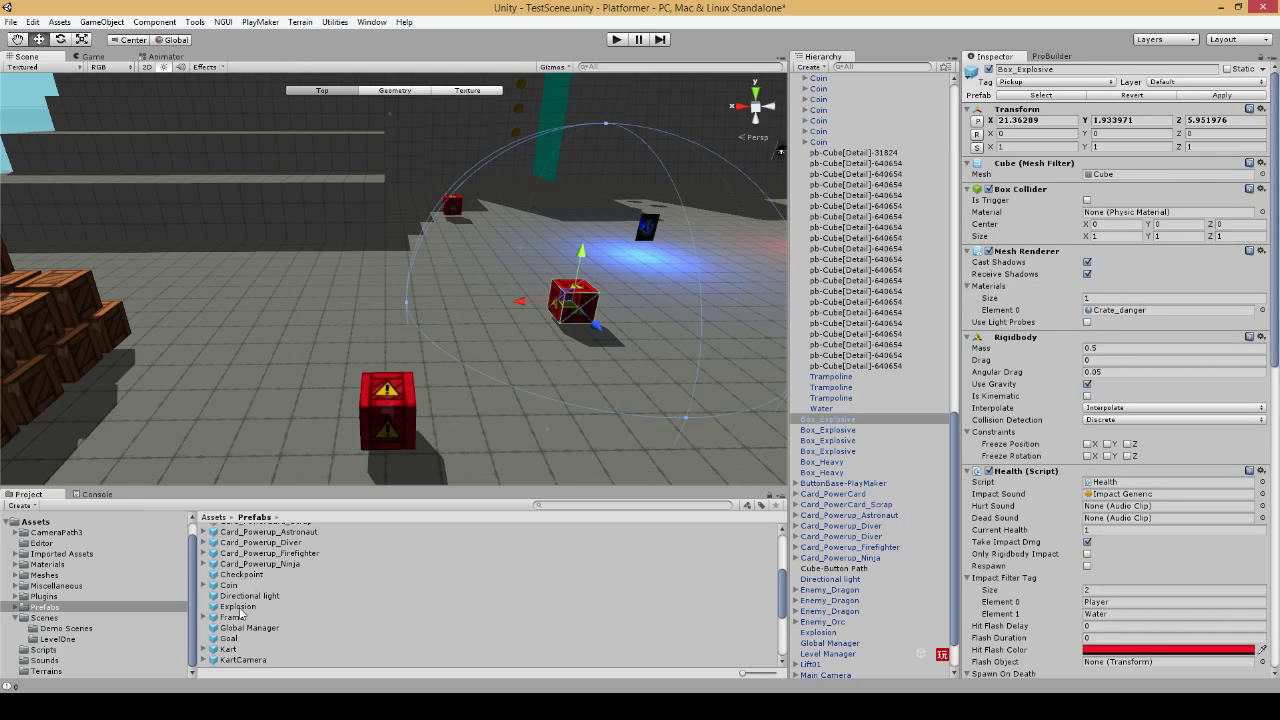
left_click(238, 606)
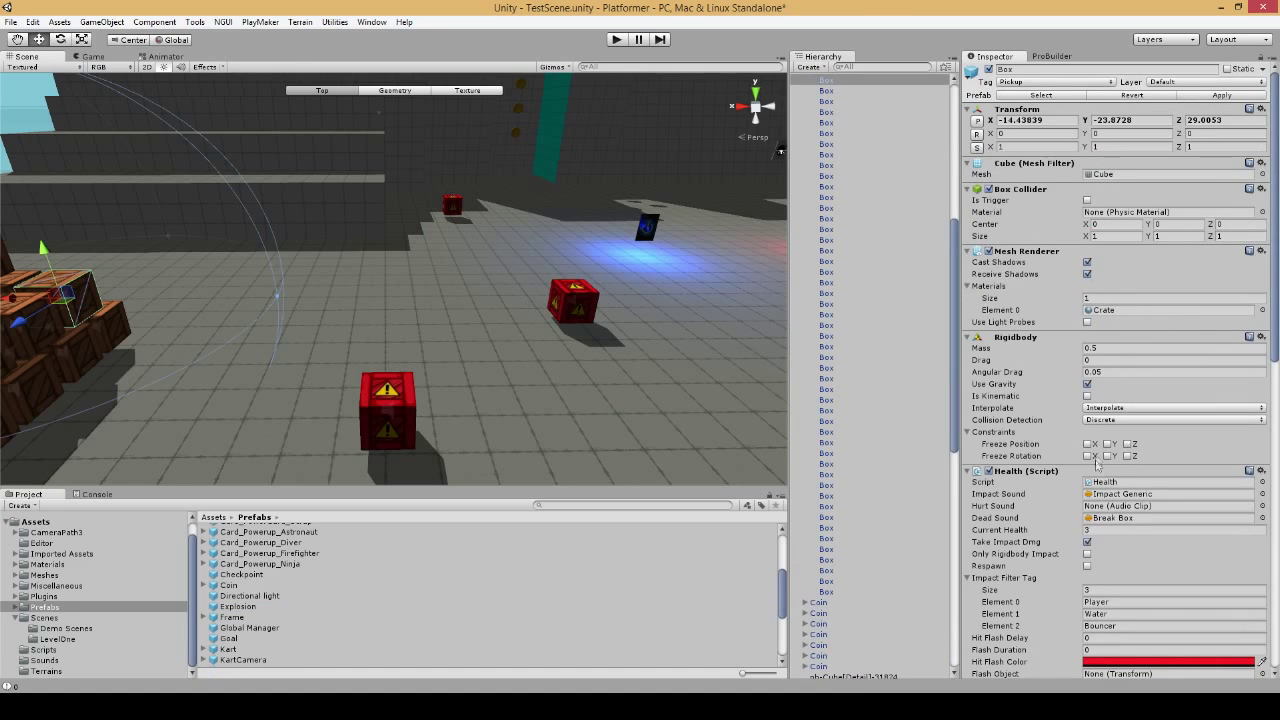
left_click(1170, 530)
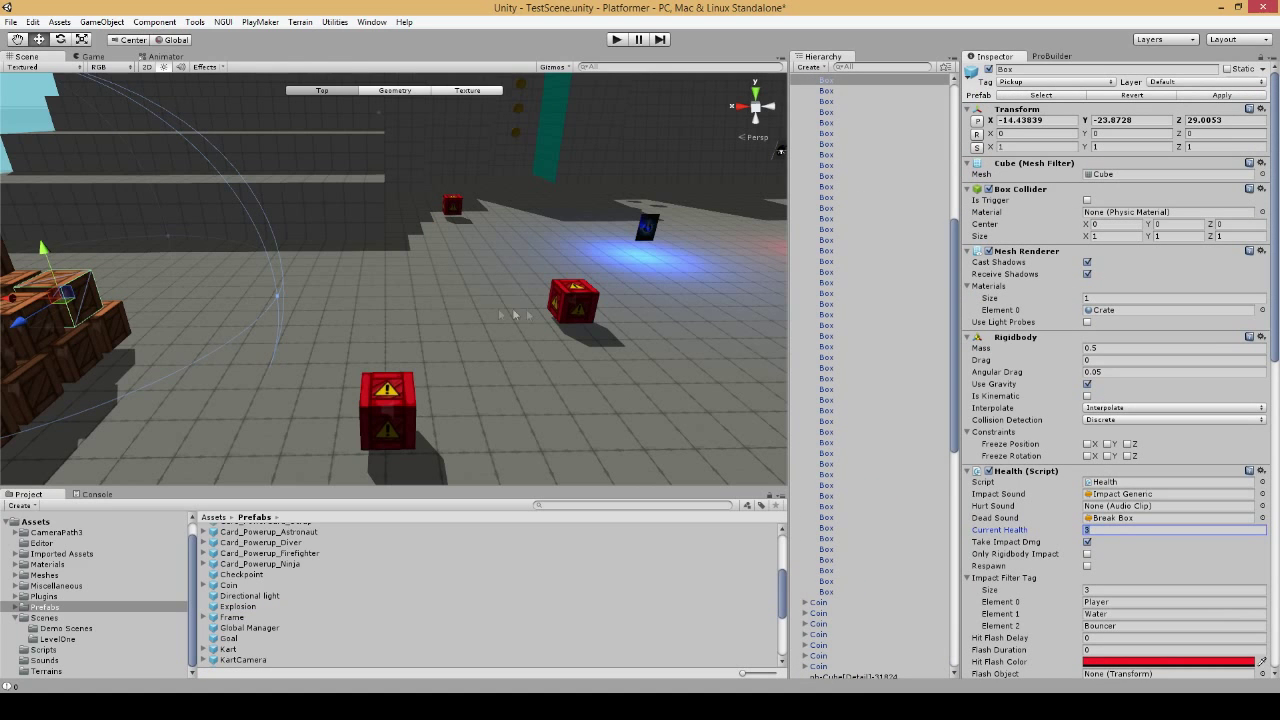
left_click(570, 300)
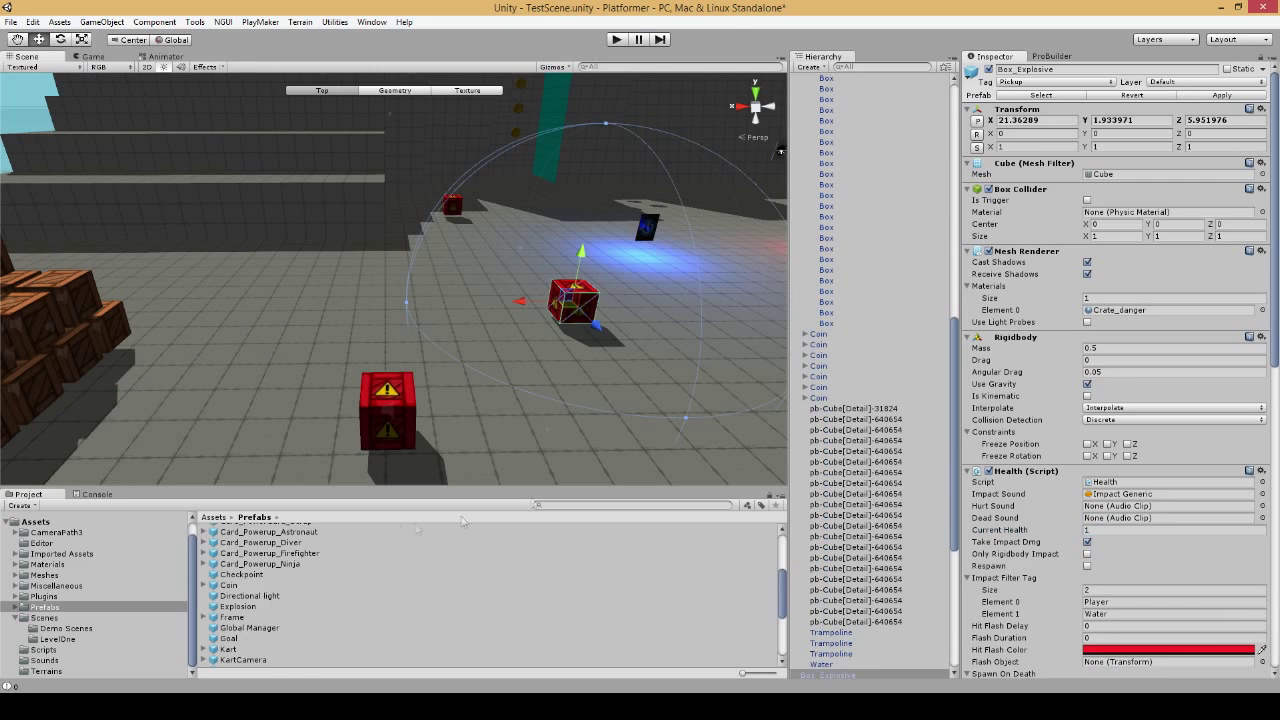
scroll("down", 3)
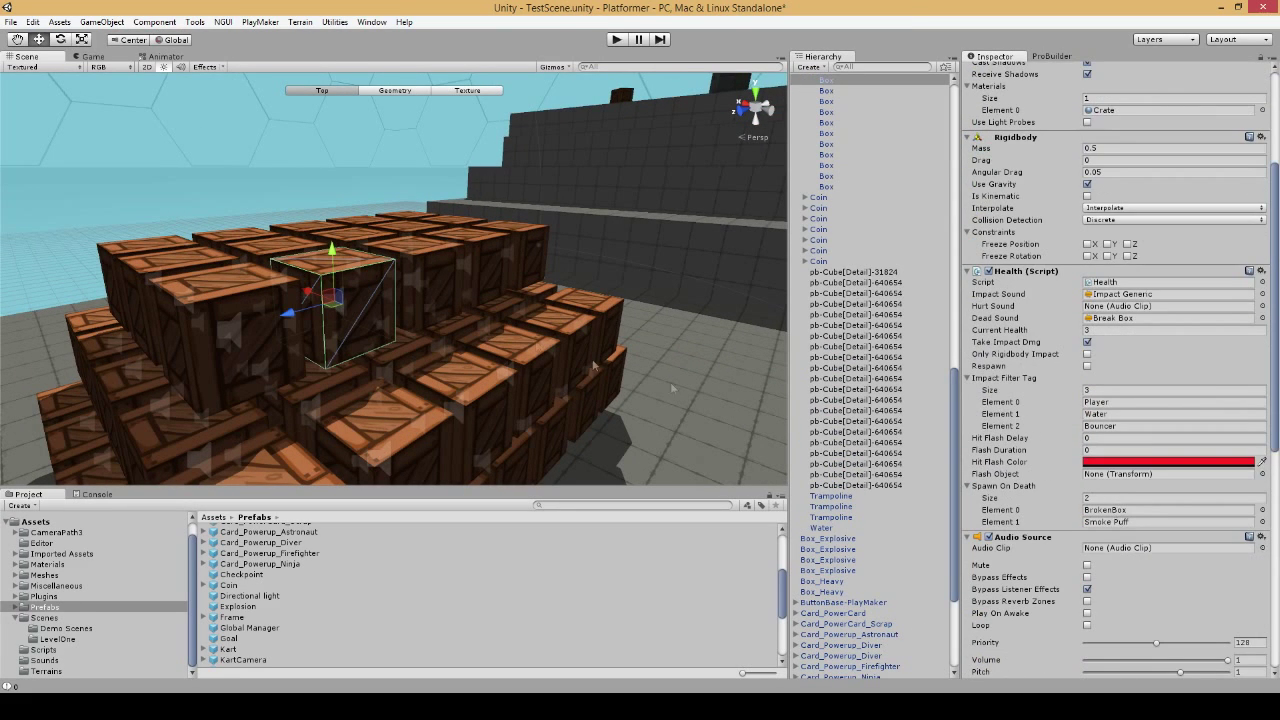
- Inspect BrokenBox's Destroy Object script and 0.4-mass Rigidbody, then briefly play-test the crates
left_click(237, 596)
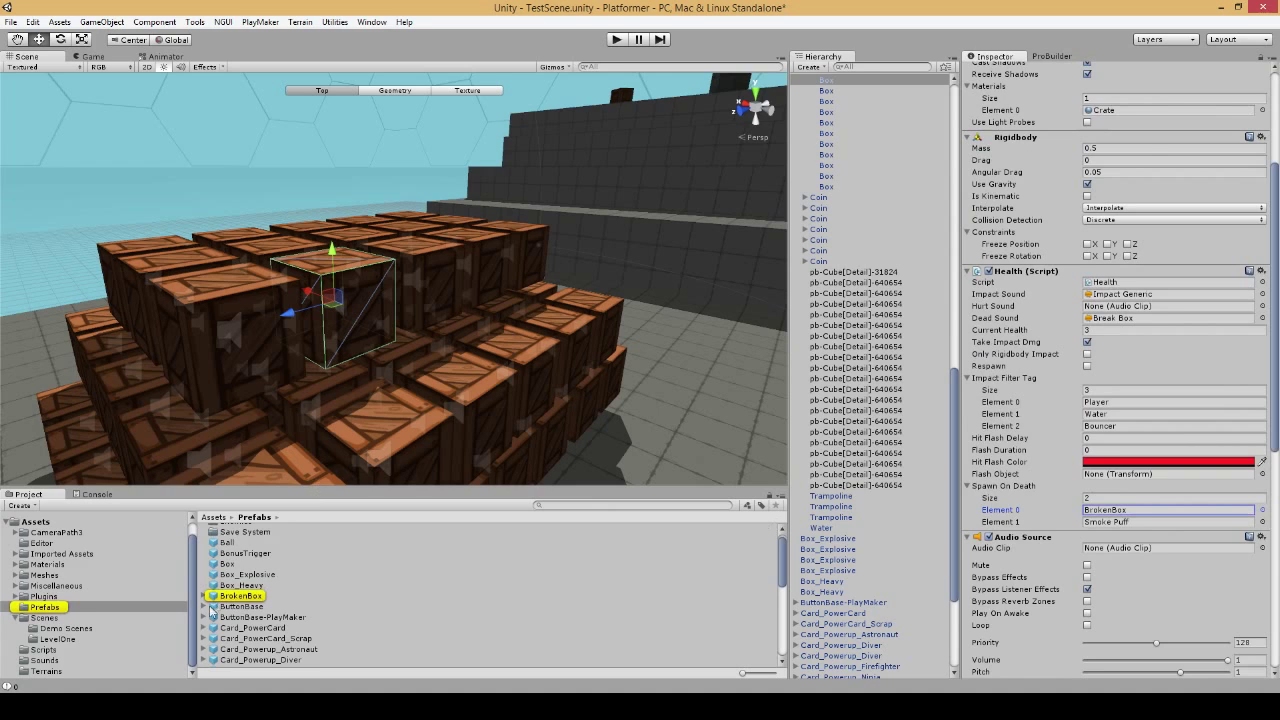
left_click(240, 595)
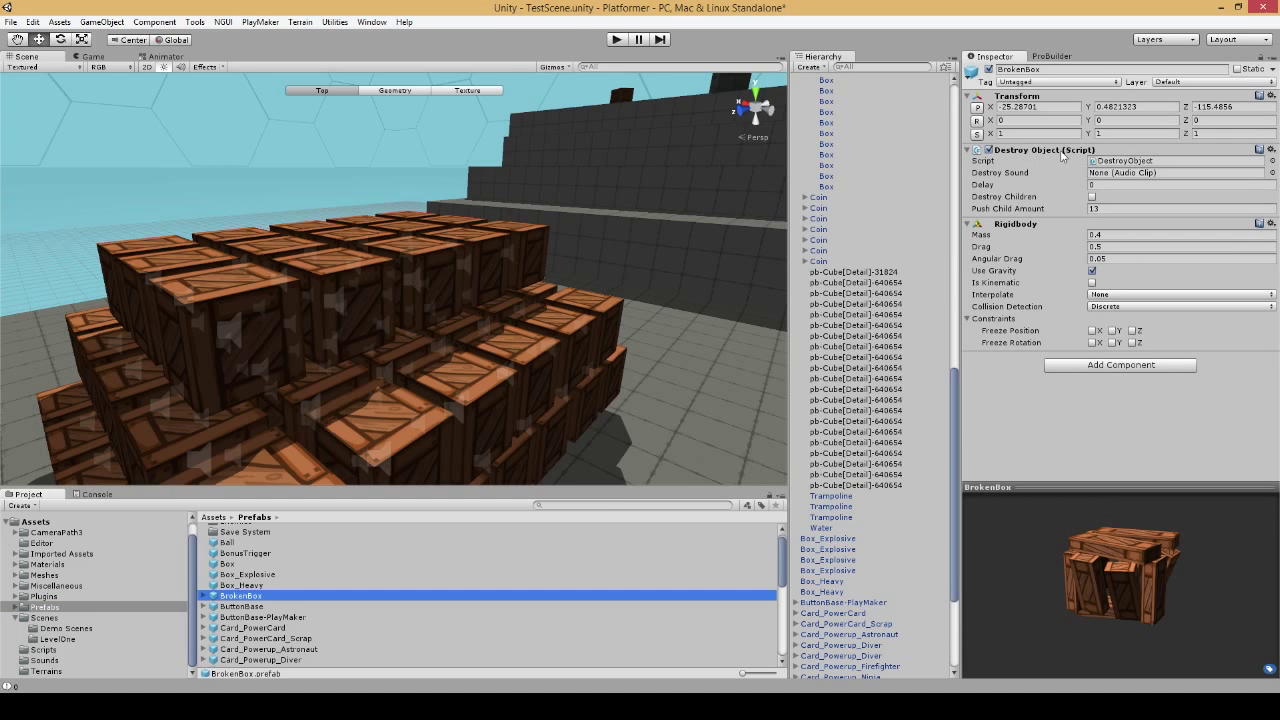
left_click(616, 39)
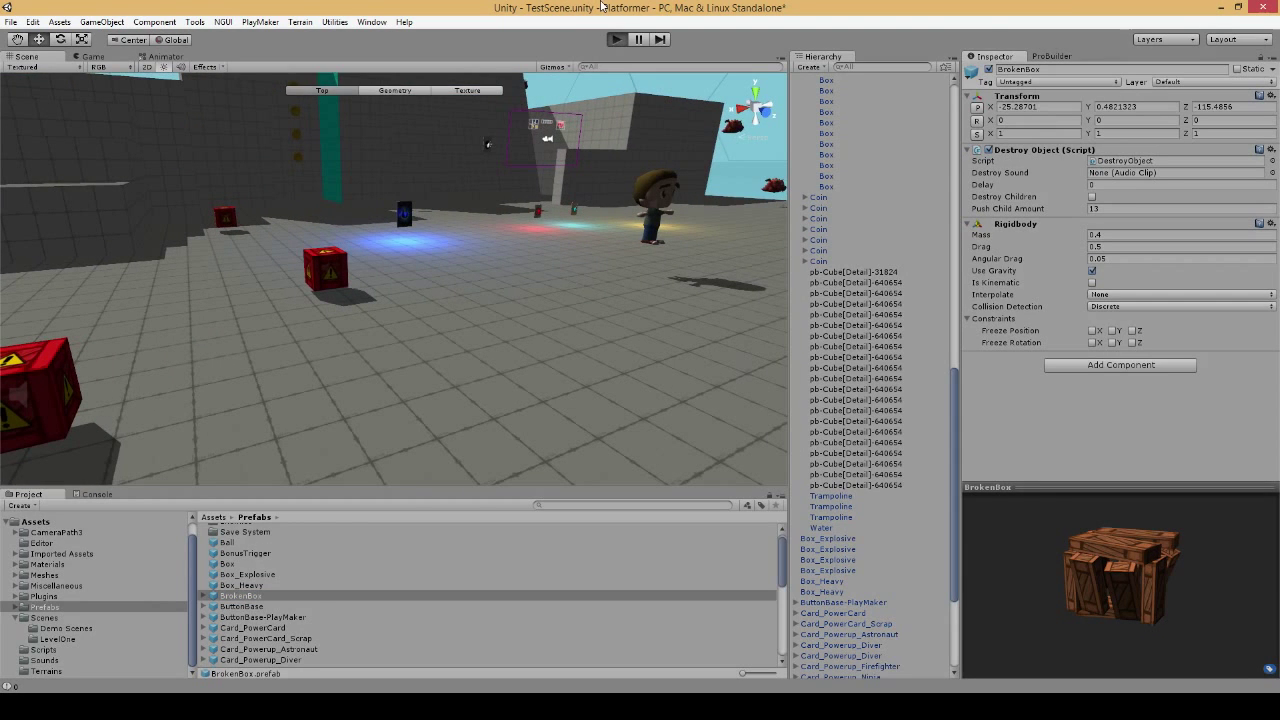
left_click(617, 39)
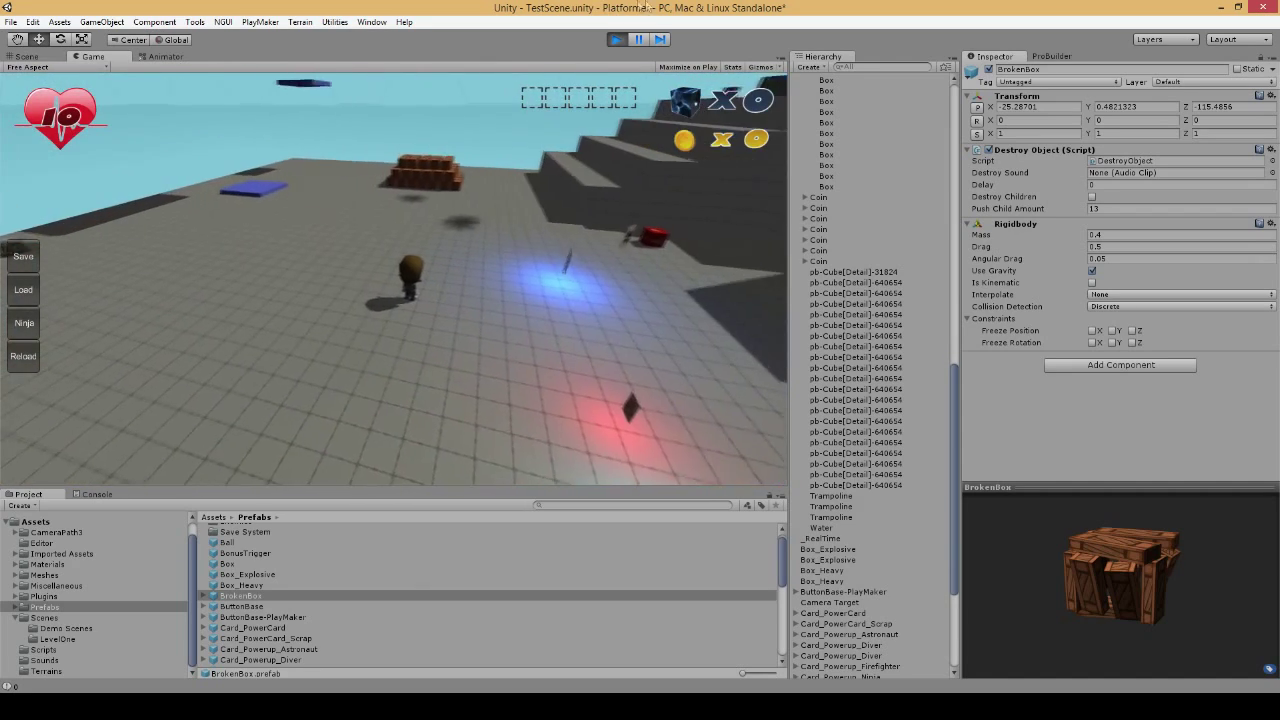
left_click(27, 56)
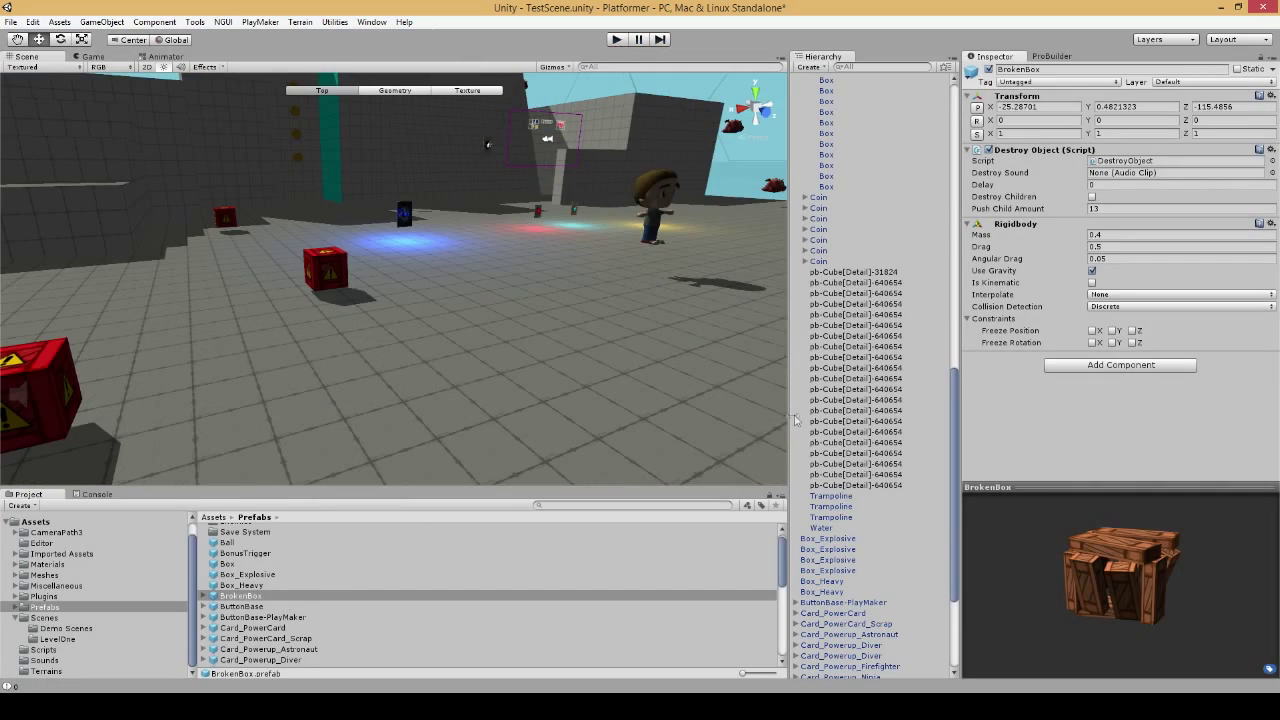
scroll("down", 3)
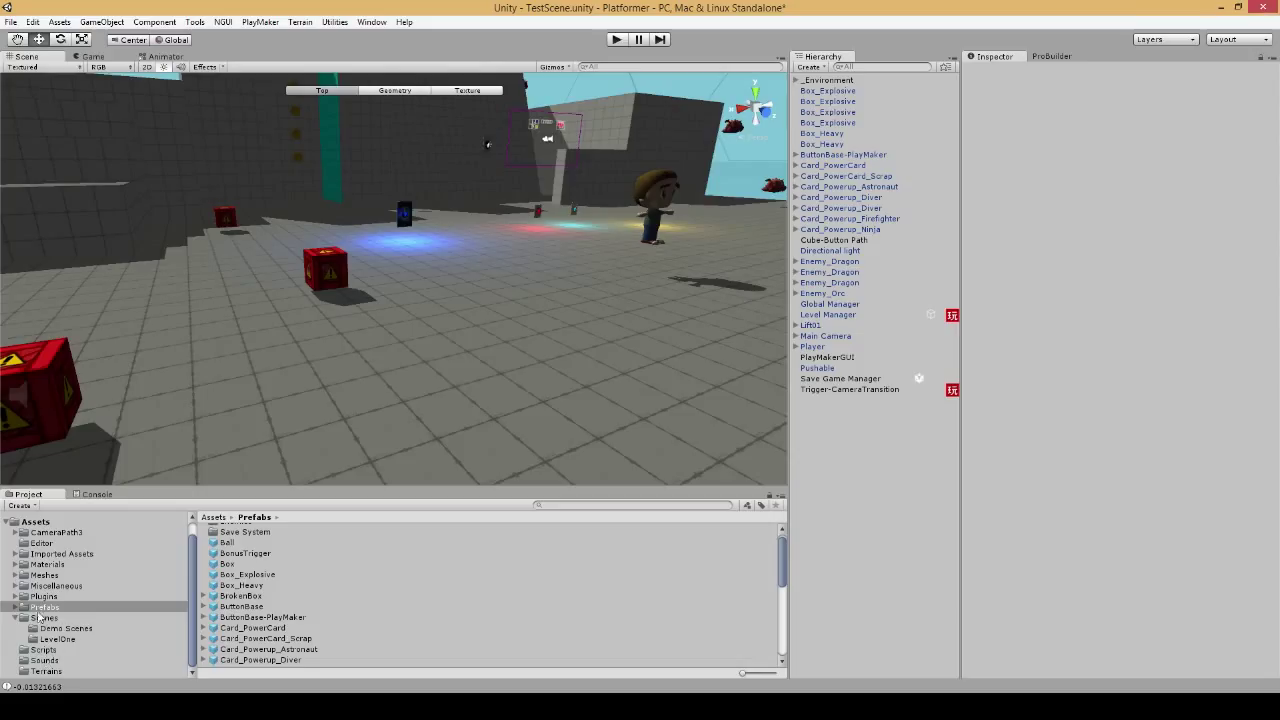
- Open TestCircuit from the Scenes folder, saving the platformer scene's changes first
left_click(44, 617)
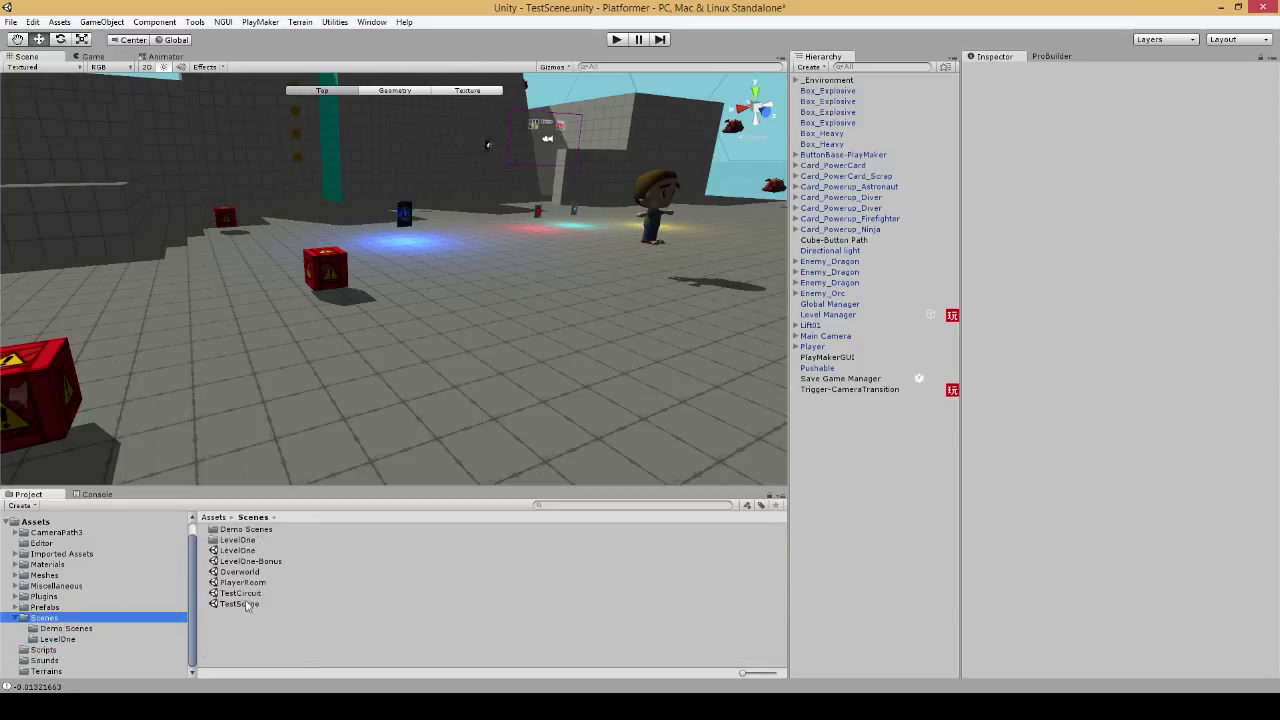
double_click(240, 593)
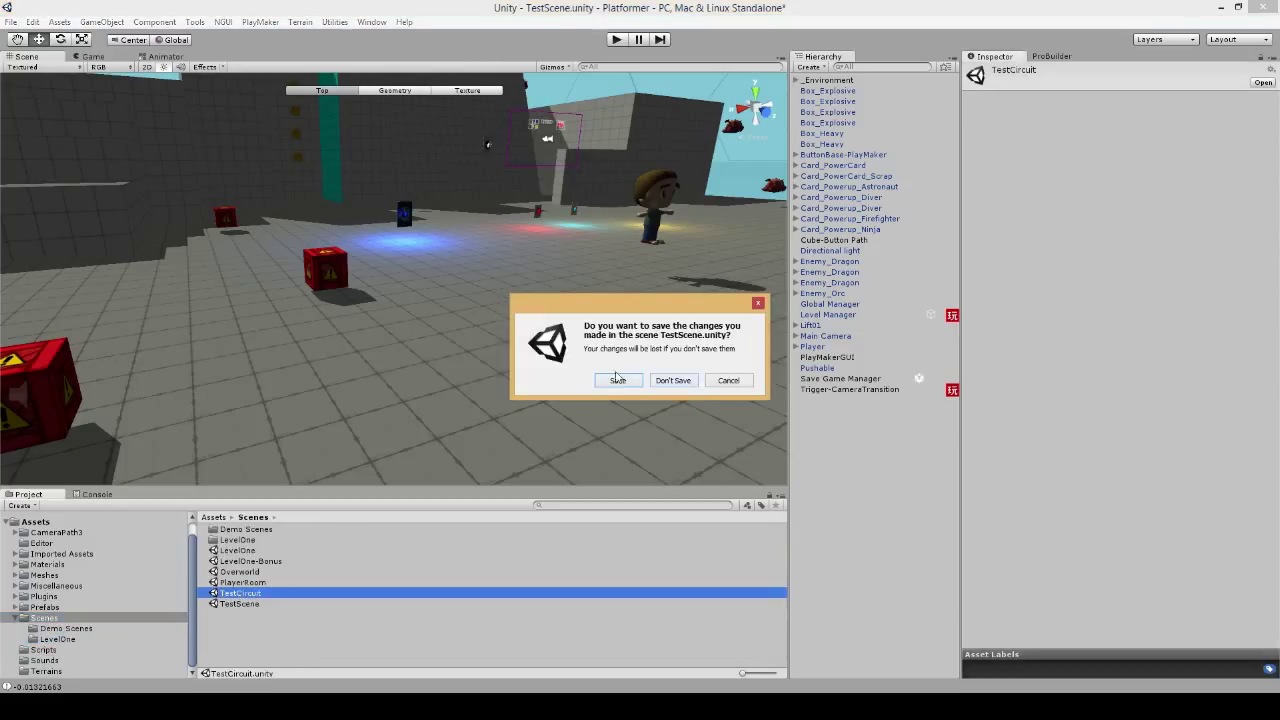
left_click(617, 380)
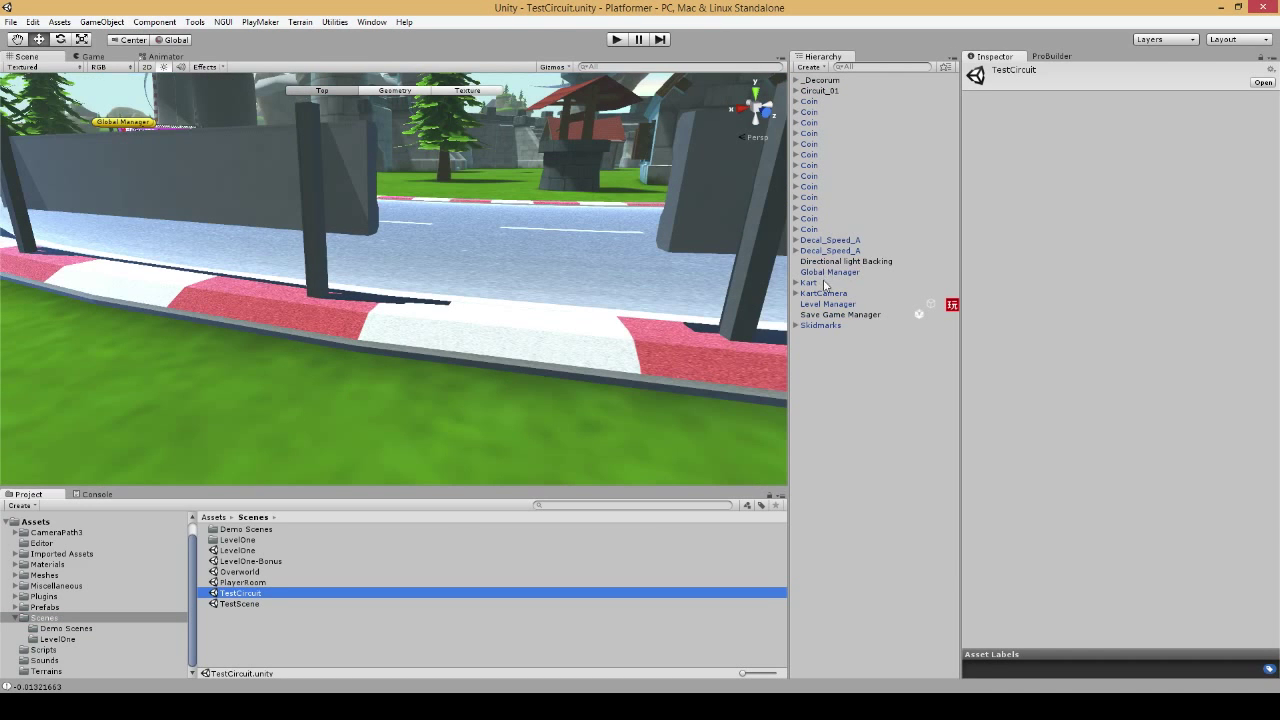
- Enter play mode in TestCircuit with the kart and driver on the track
left_click(808, 282)
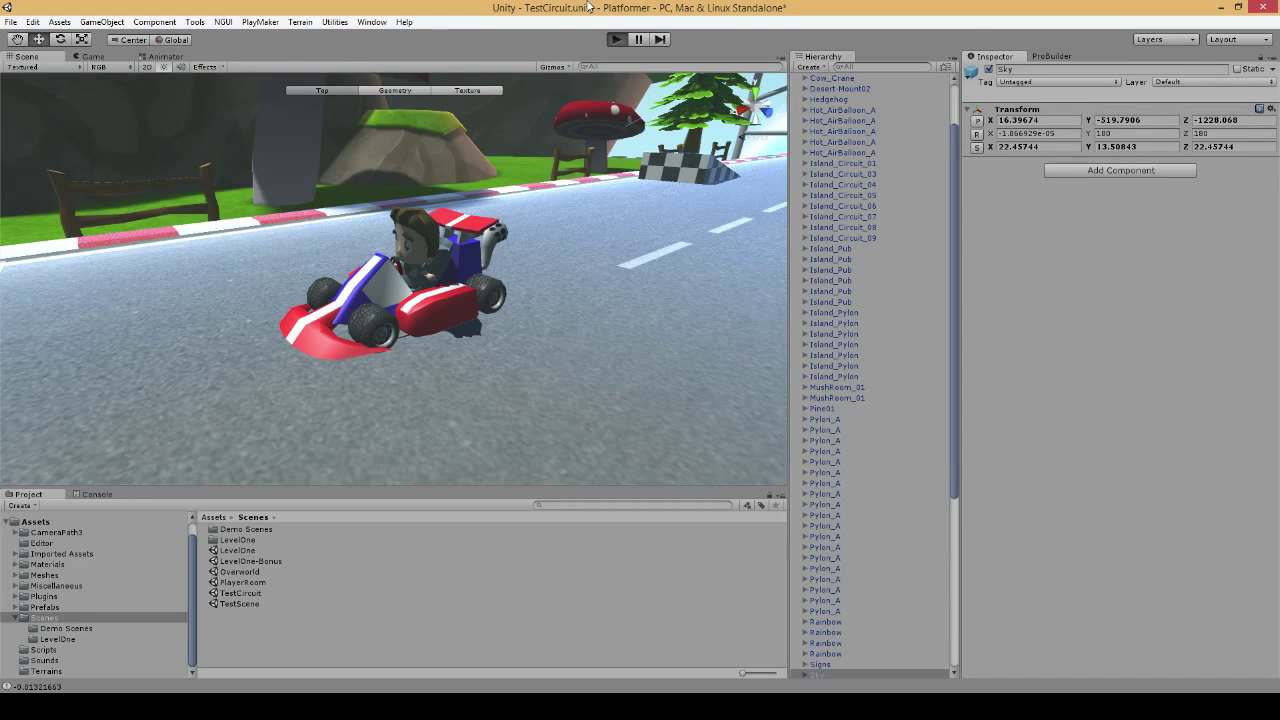
left_click(615, 39)
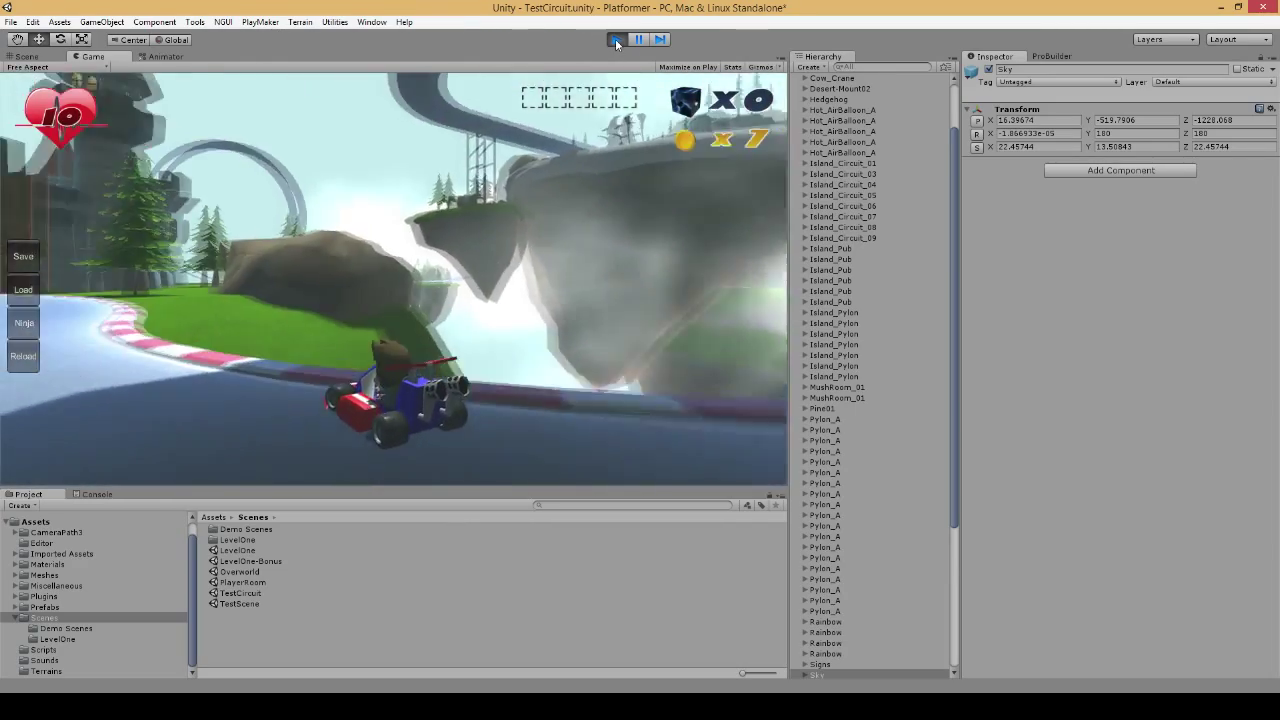
- Stop play mode so the kart returns to its starting spot in TestCircuit
left_click(616, 39)
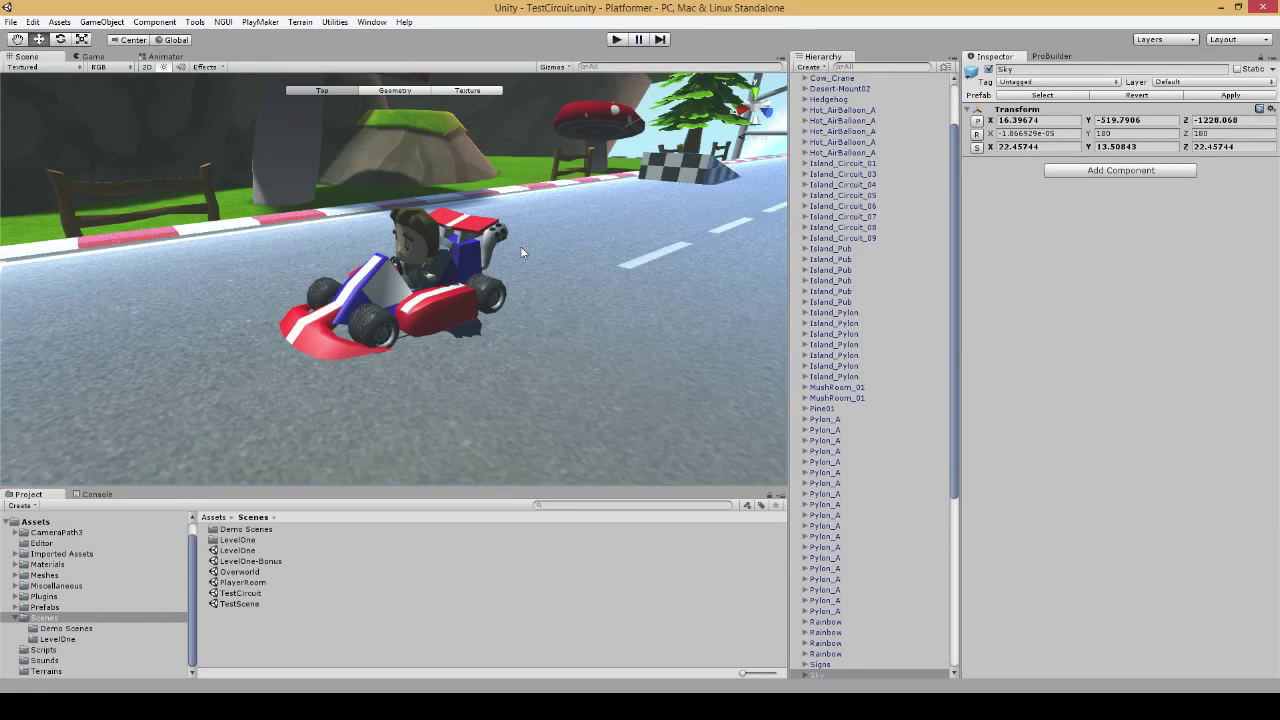
mouse_move(630, 280)
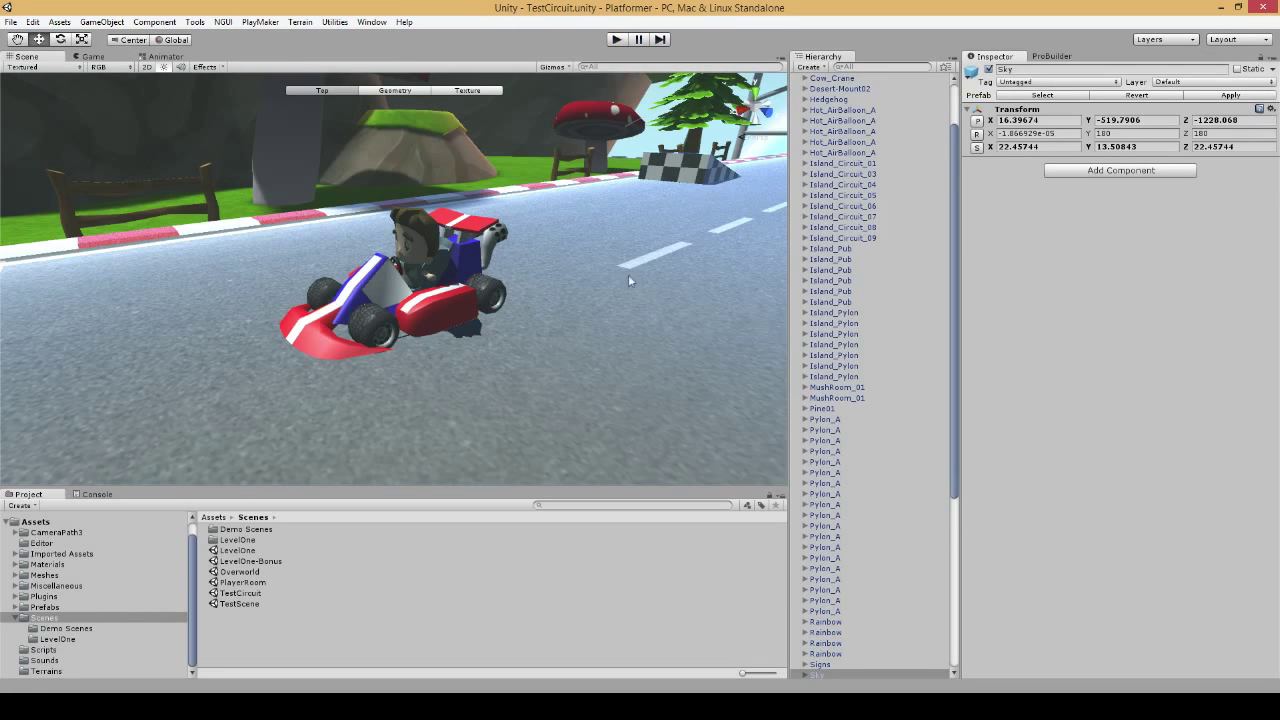